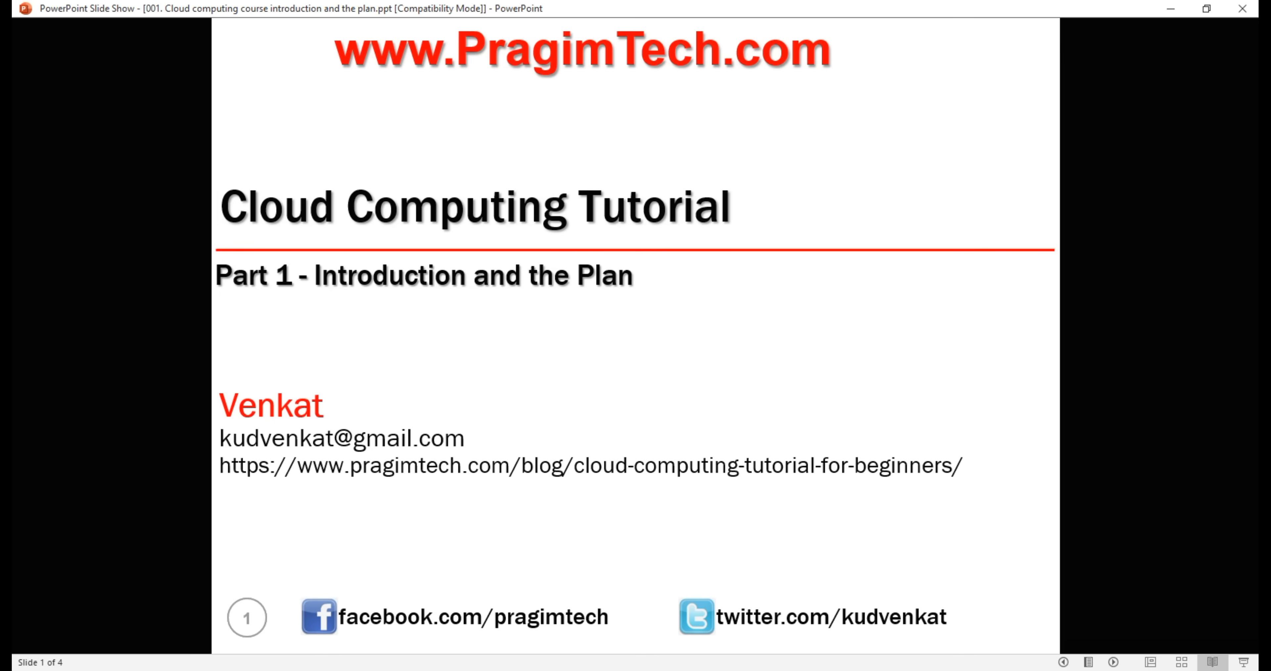
Step: Advance from the title slide through the cloud use cases slide to slide 3 of 4
key(right)
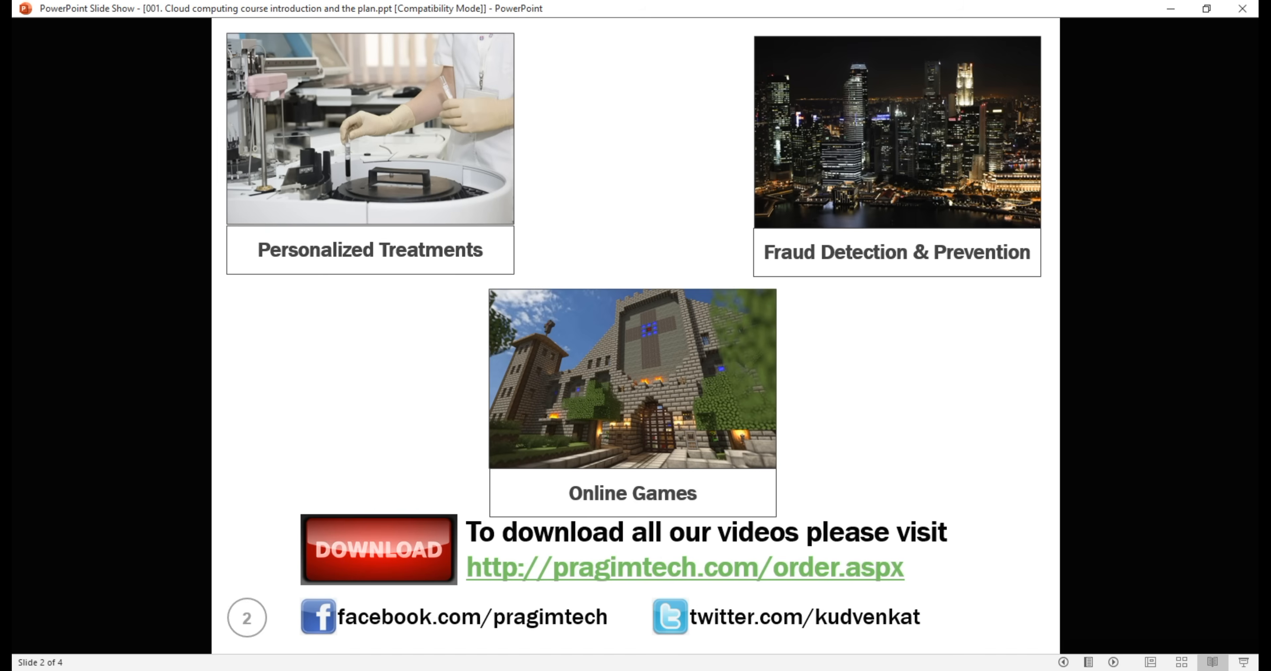
key(right)
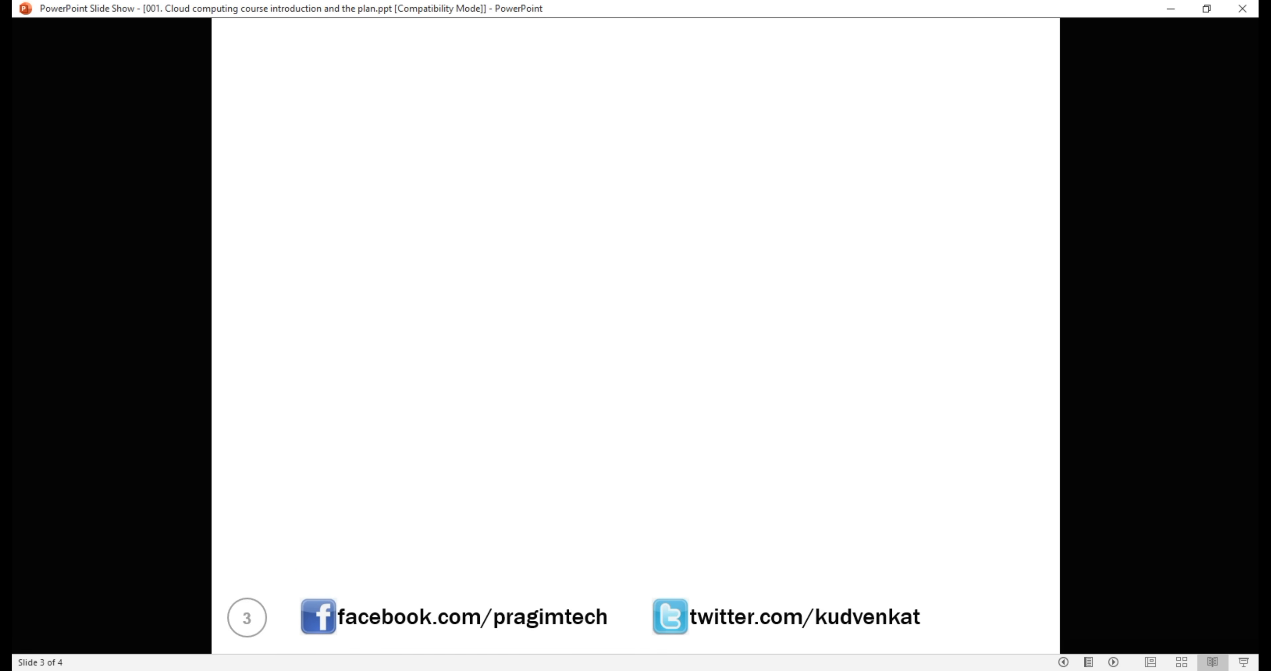